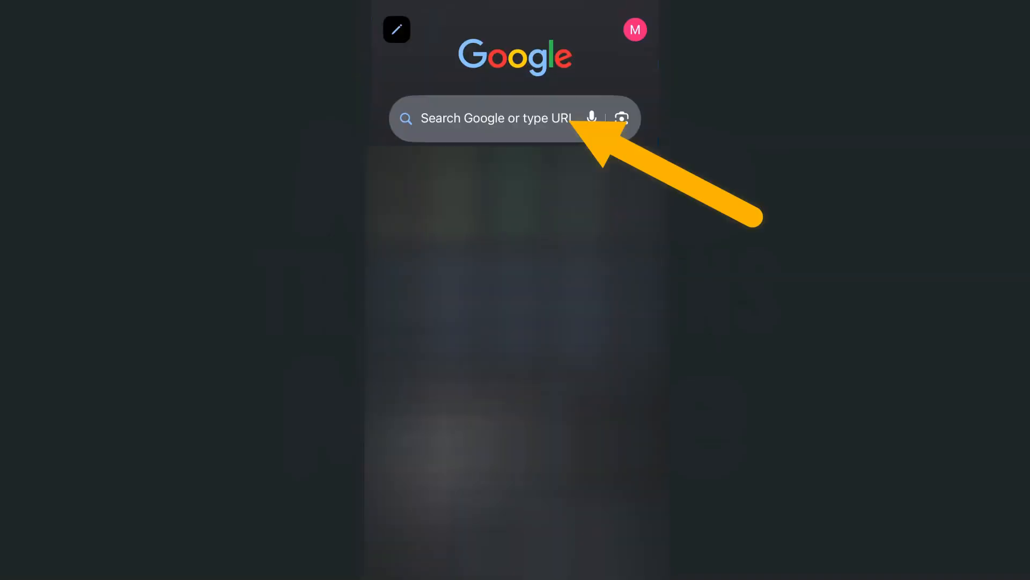
Step: Start a new presentation via slides.new and request the desktop version of the site
type("slides.new")
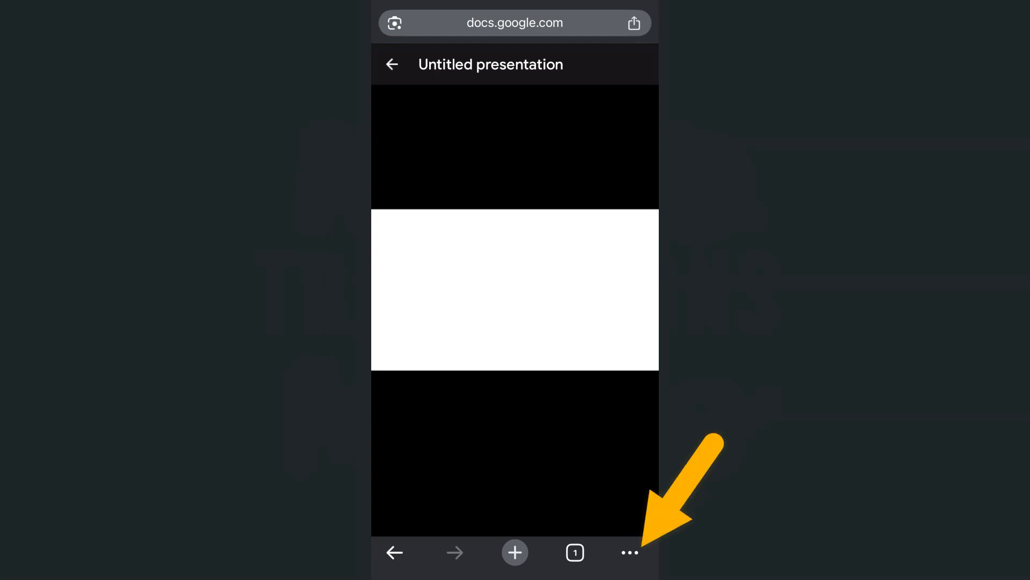
left_click(628, 552)
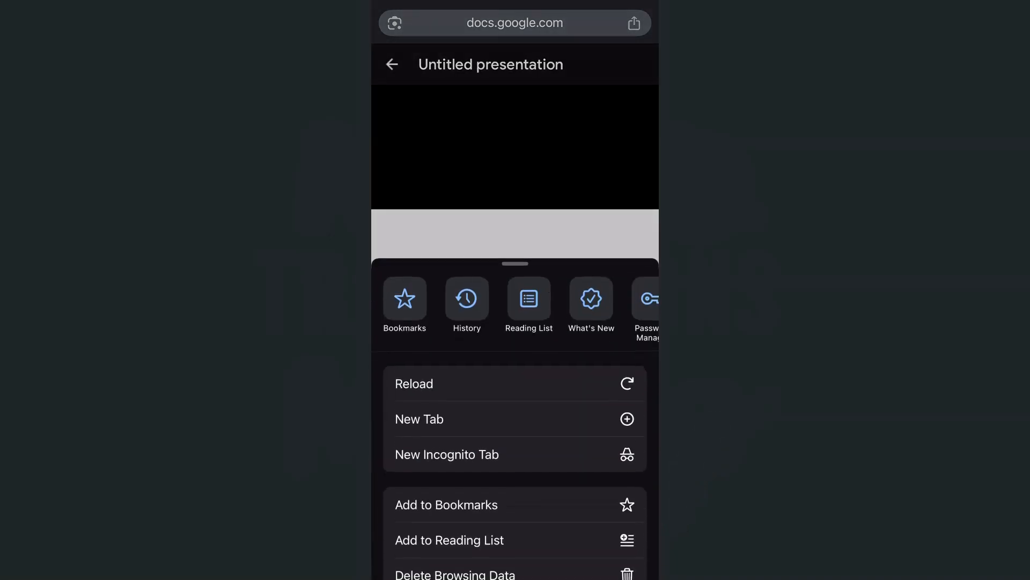
scroll("down", 3)
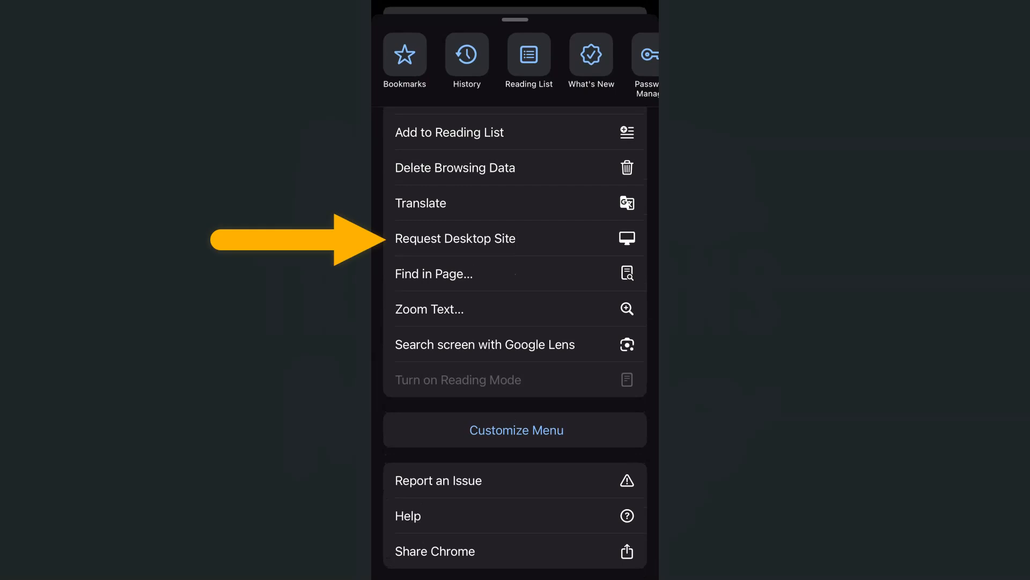
left_click(455, 238)
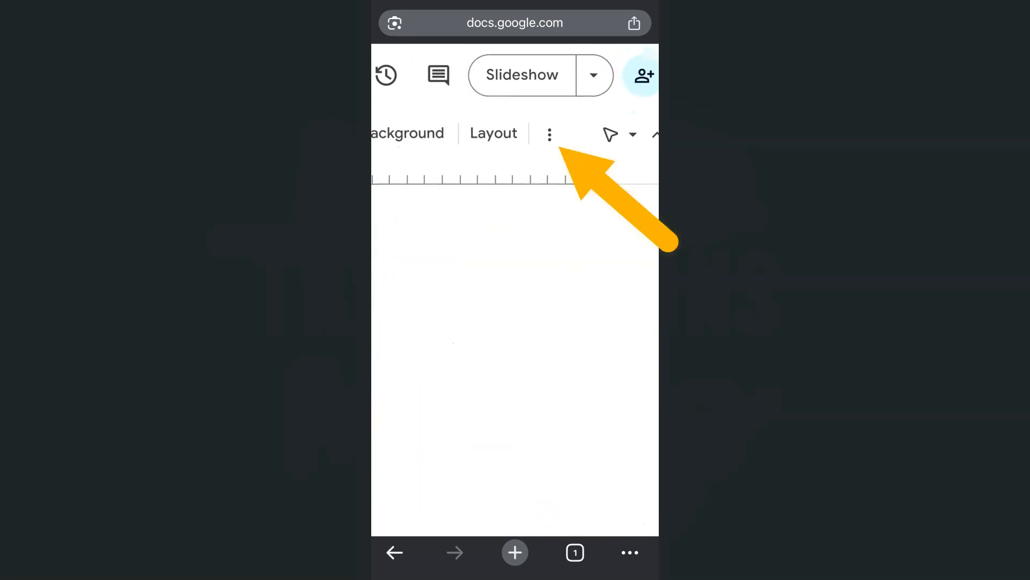
Step: Reach the Transition option from the toolbar's more menu to show the Motion panel
left_click(549, 133)
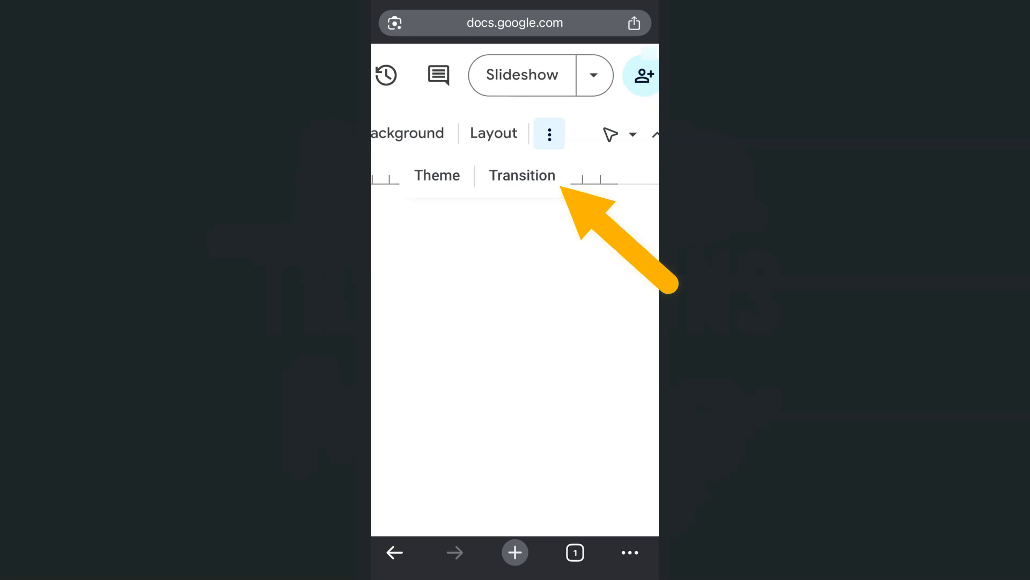
left_click(521, 175)
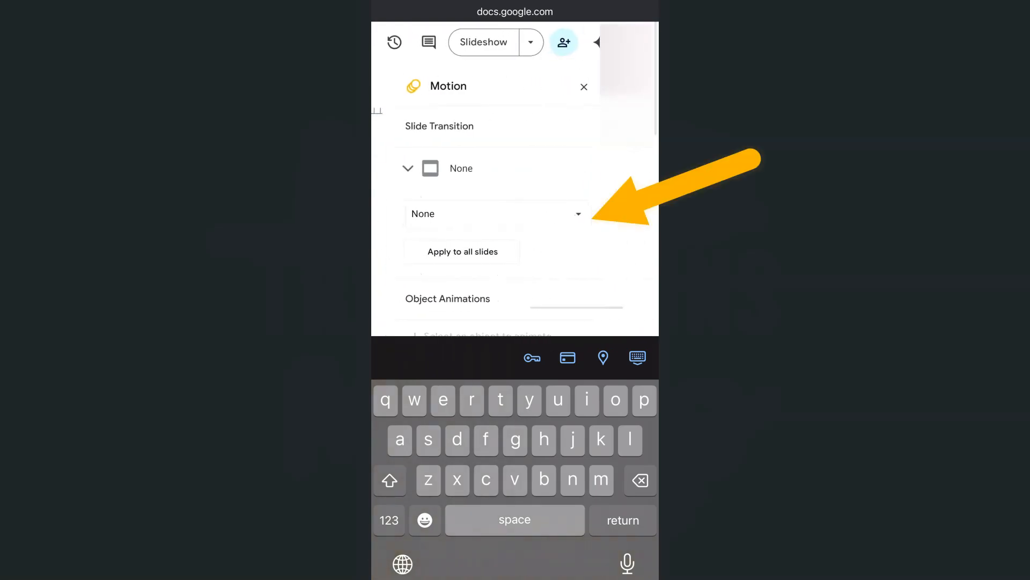
Step: Set the slide transition to Dissolve and adjust its speed slider
left_click(493, 214)
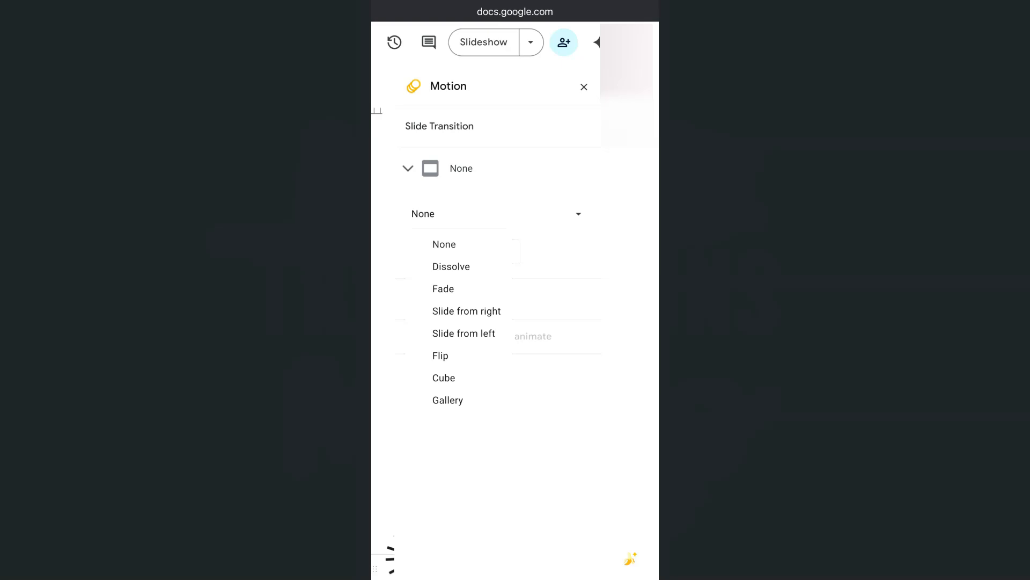
left_click(451, 266)
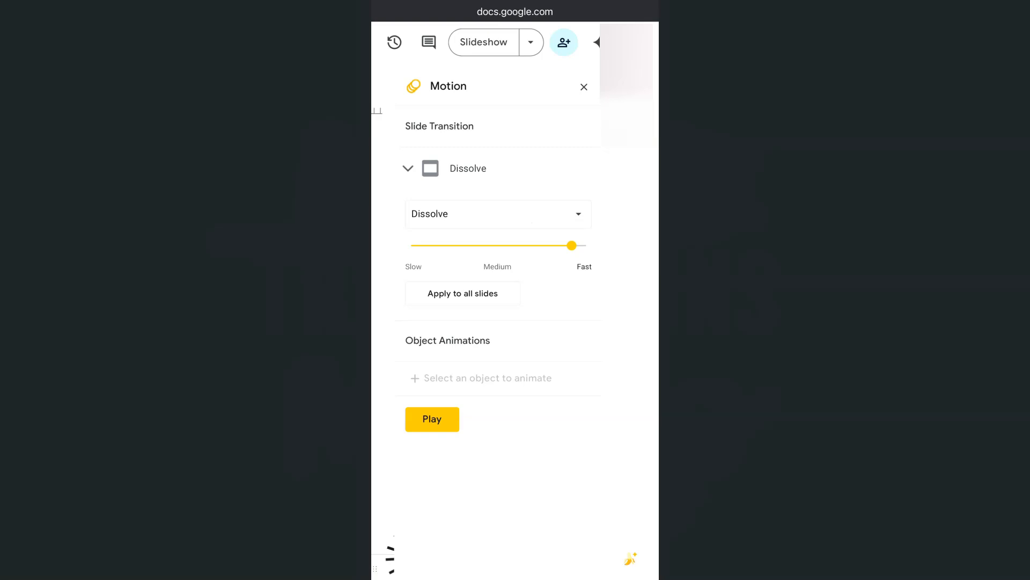
left_click_drag(572, 245, 536, 244)
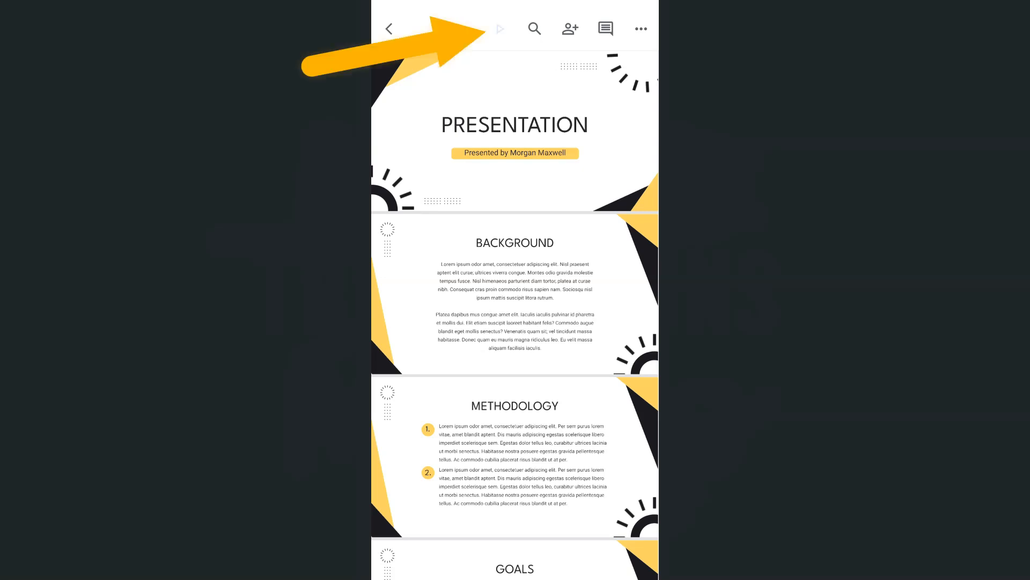
Step: Begin the slideshow of the geometric deck using Present on this device
left_click(499, 28)
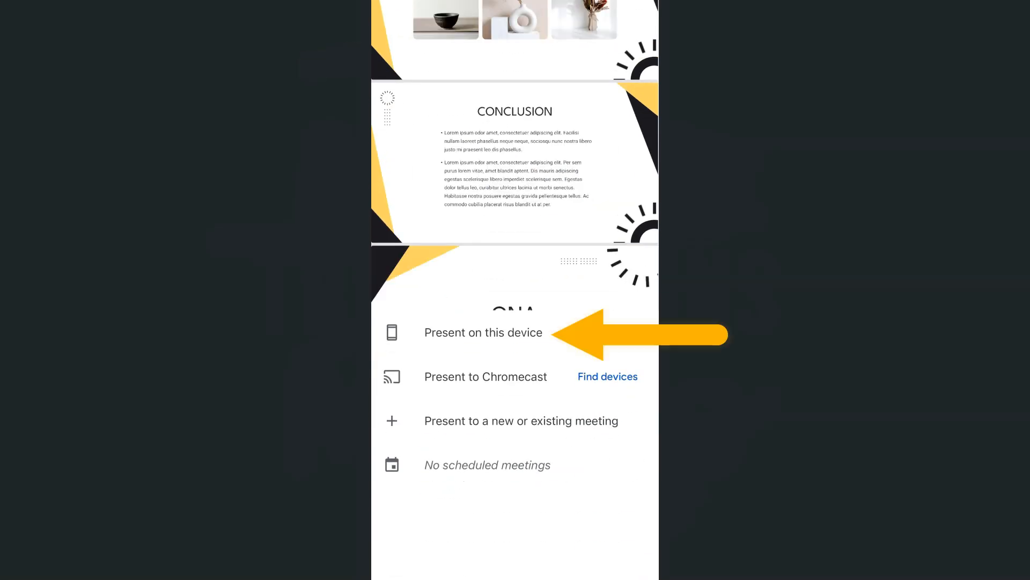
left_click(483, 332)
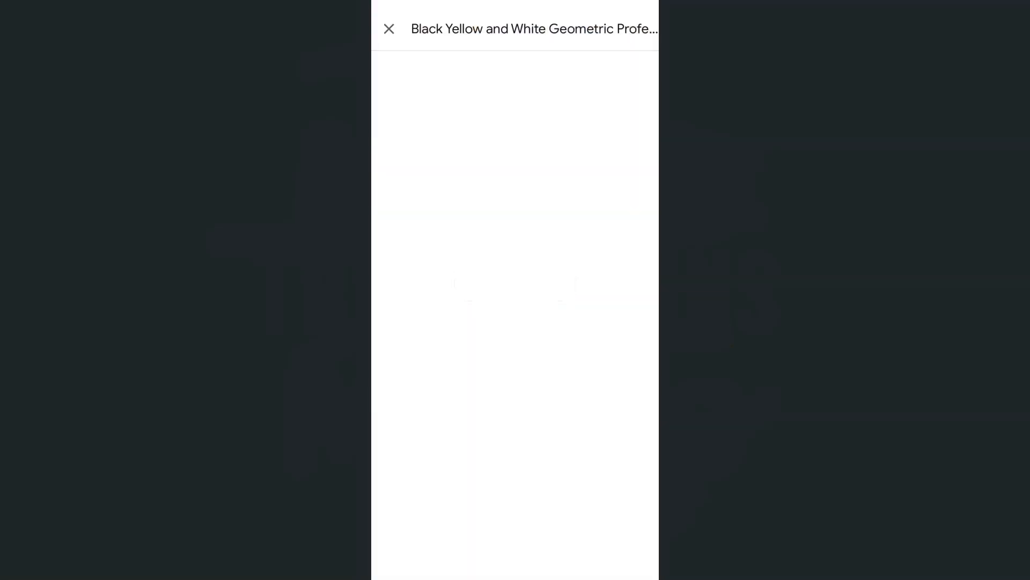